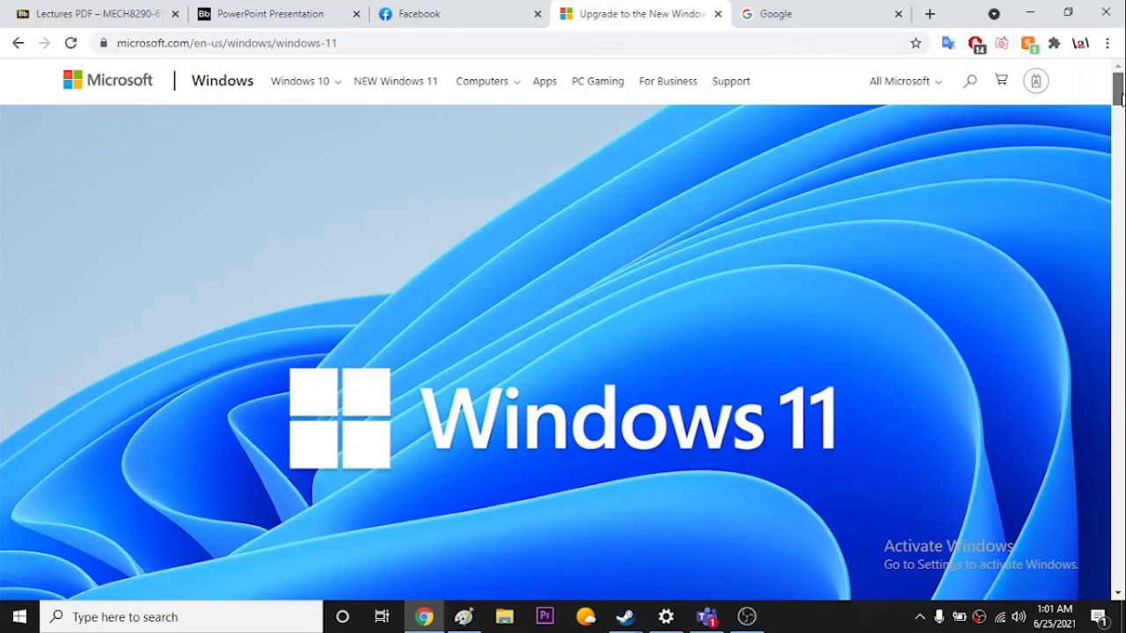
Step: Scroll to the compatibility check section and download the PC Health Check app
scroll("down", 3)
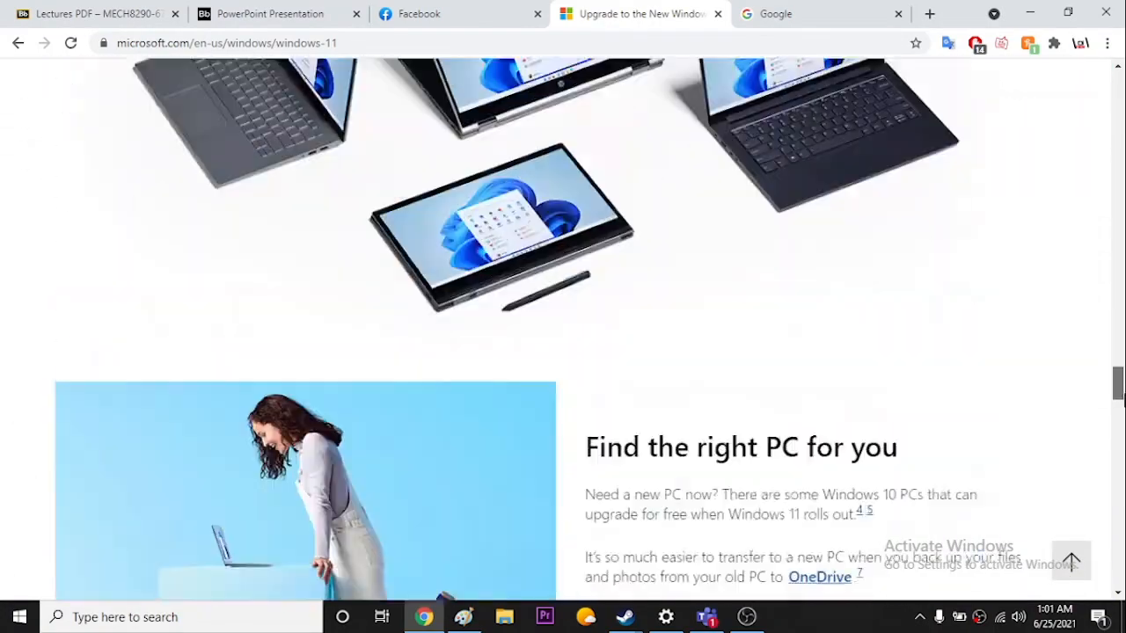
scroll("down", 3)
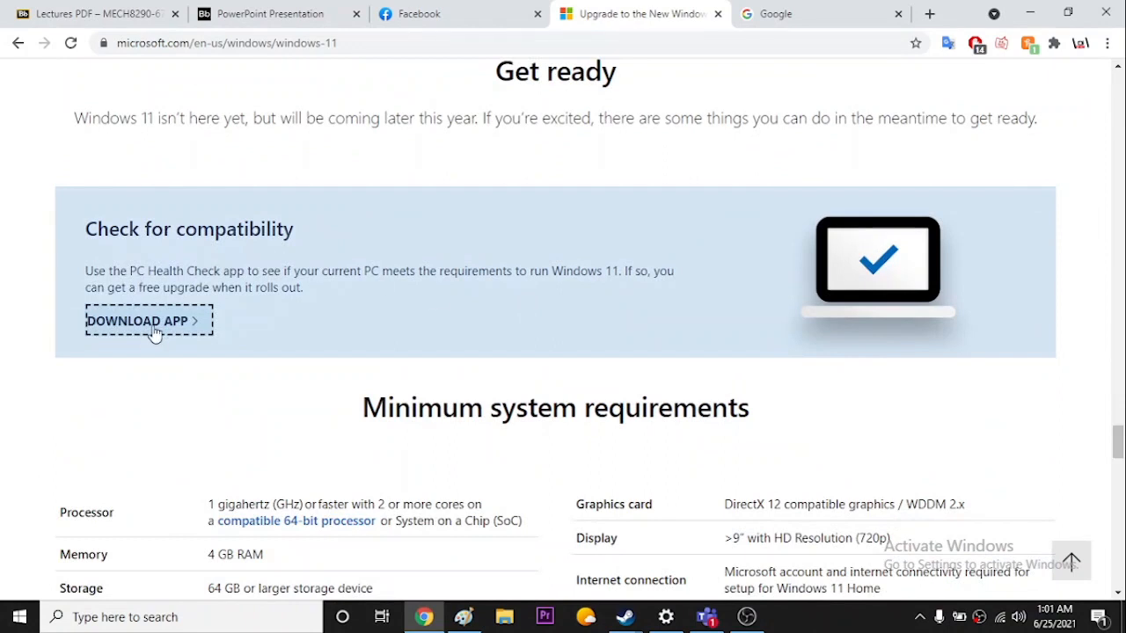
left_click(817, 13)
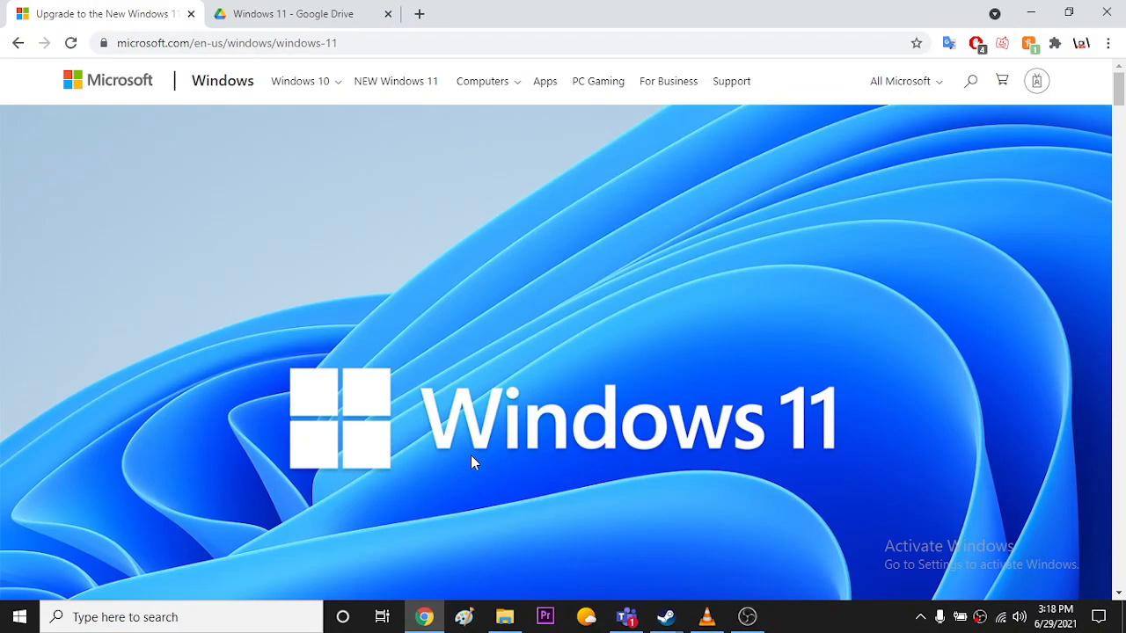
scroll("down", 3)
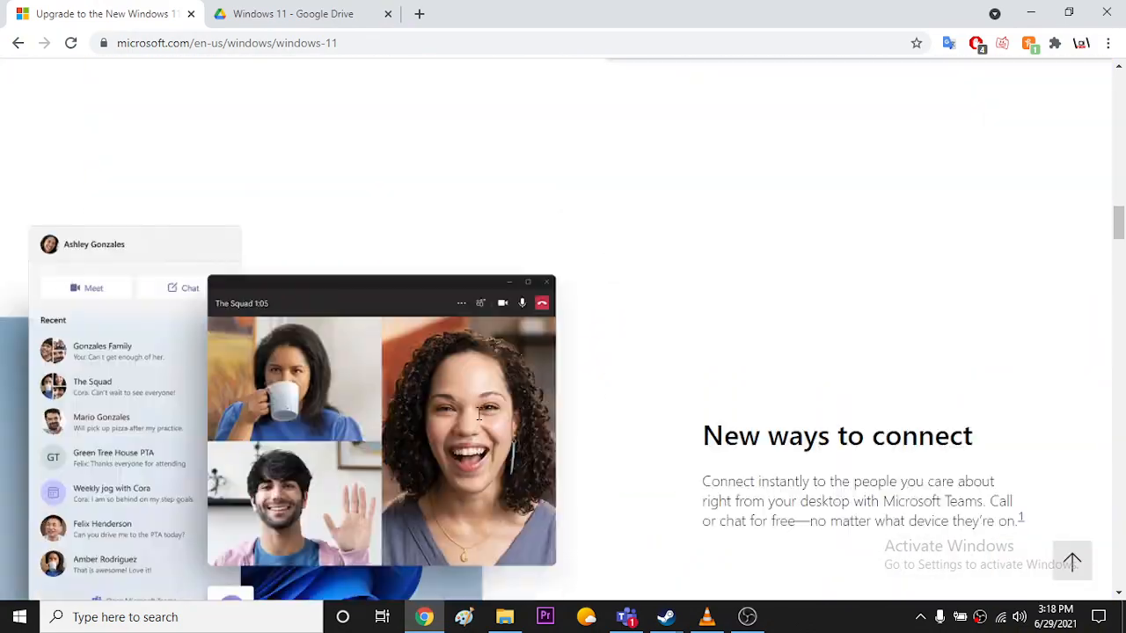
scroll("down", 3)
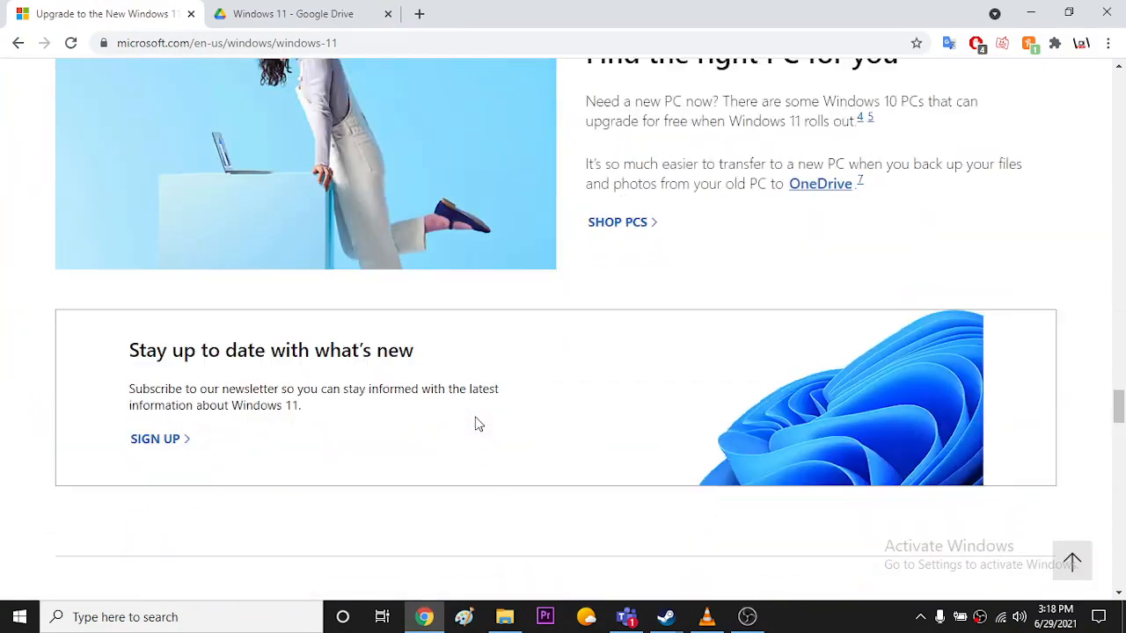
scroll("up", 3)
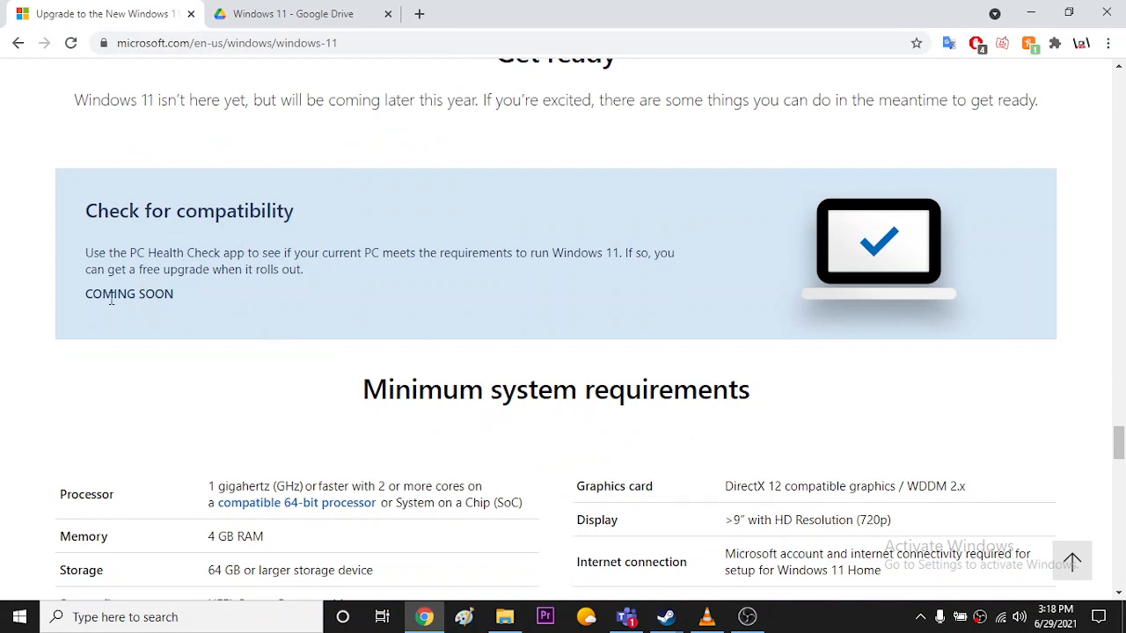
double_click(128, 294)
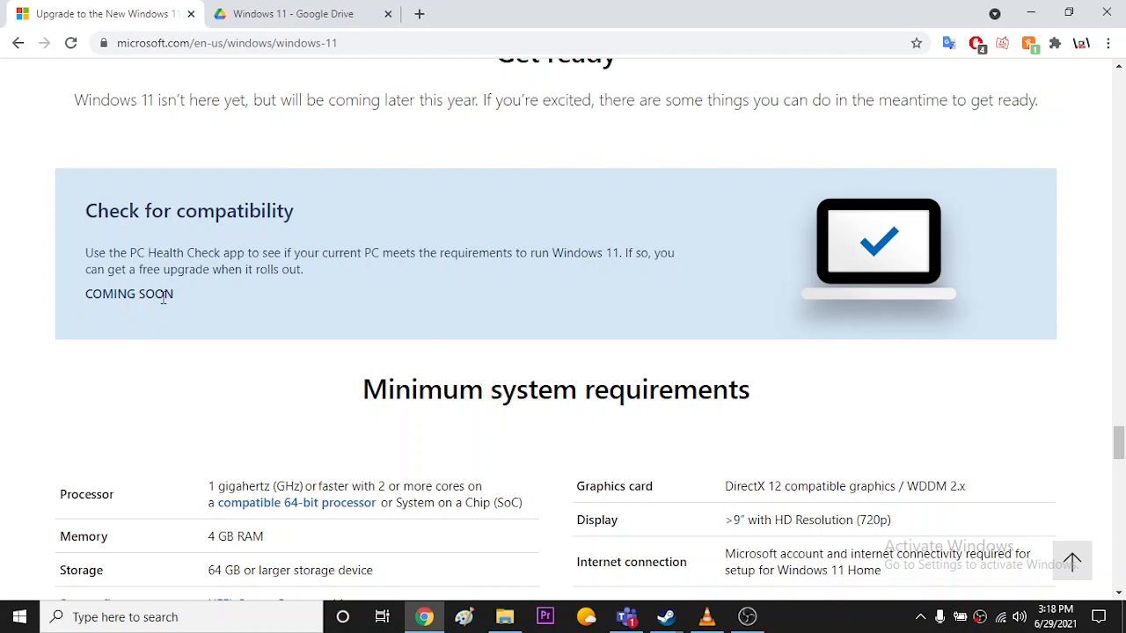
mouse_move(217, 343)
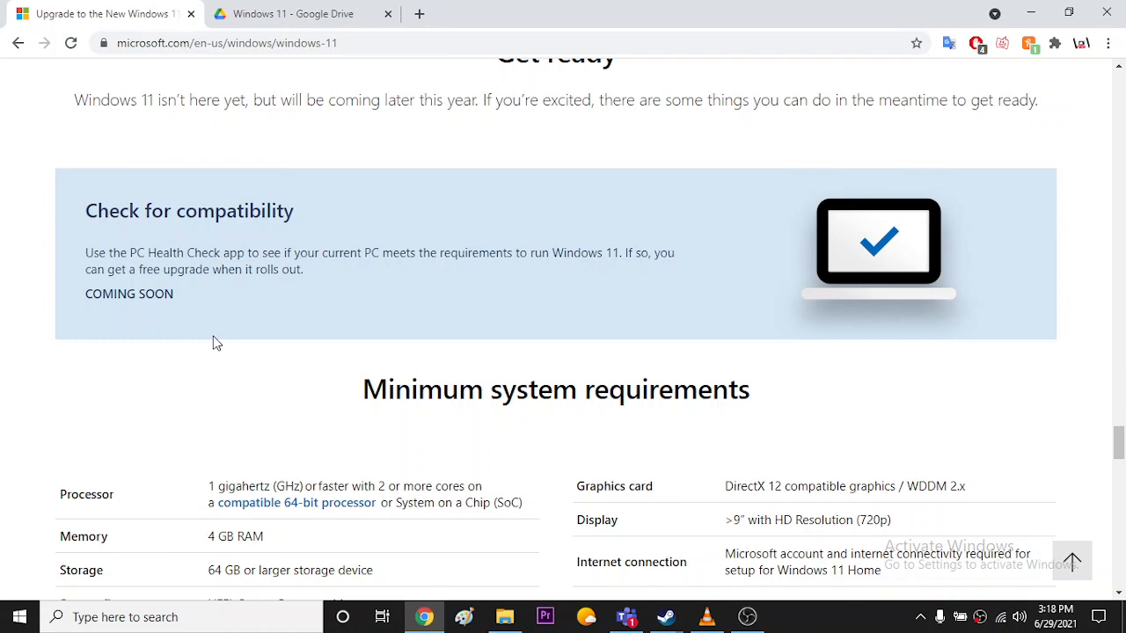
scroll("down", 3)
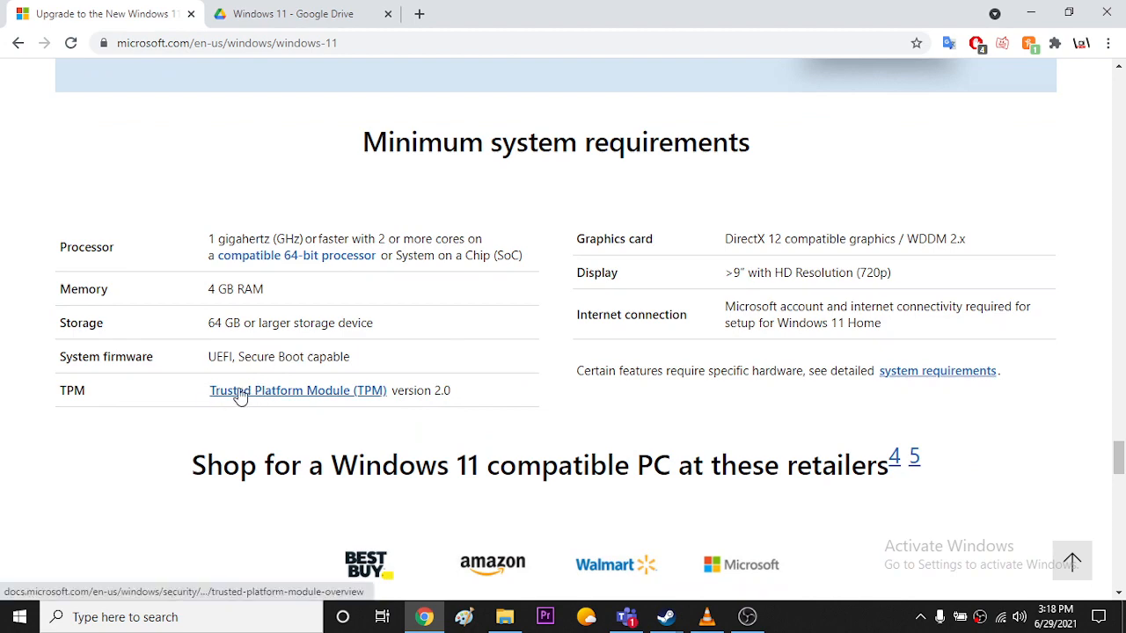
scroll("up", 3)
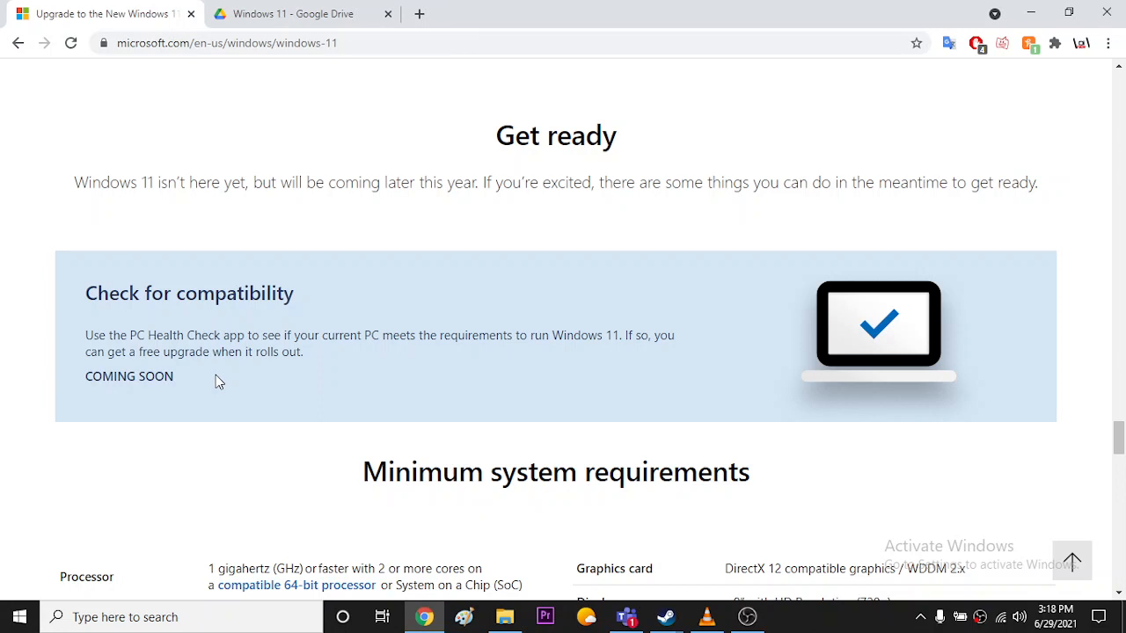
mouse_move(143, 312)
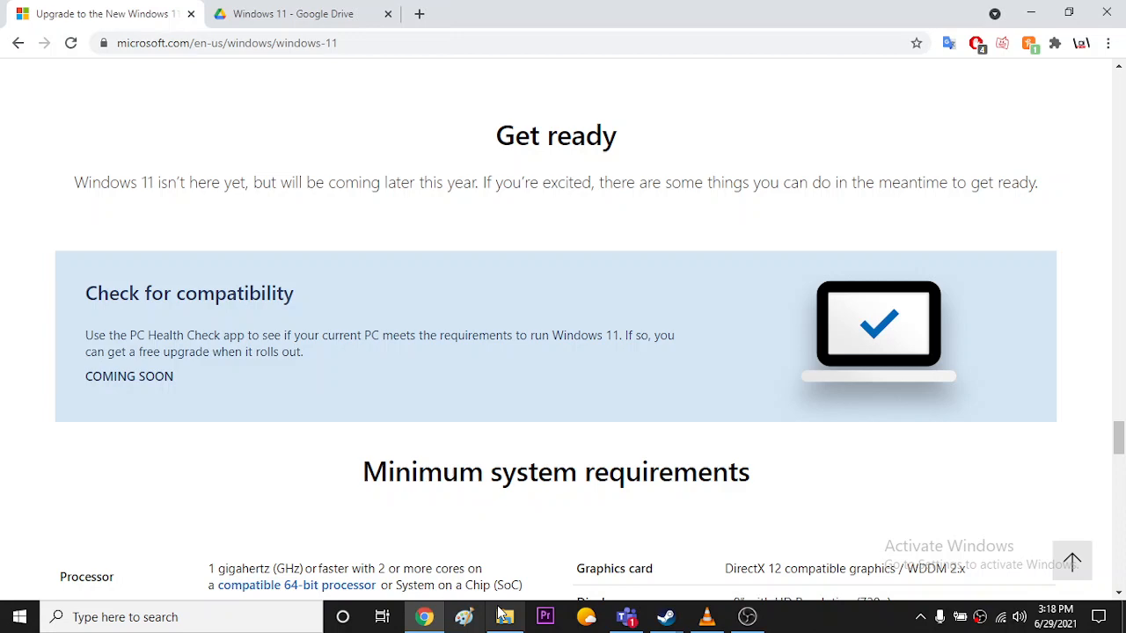
left_click(504, 616)
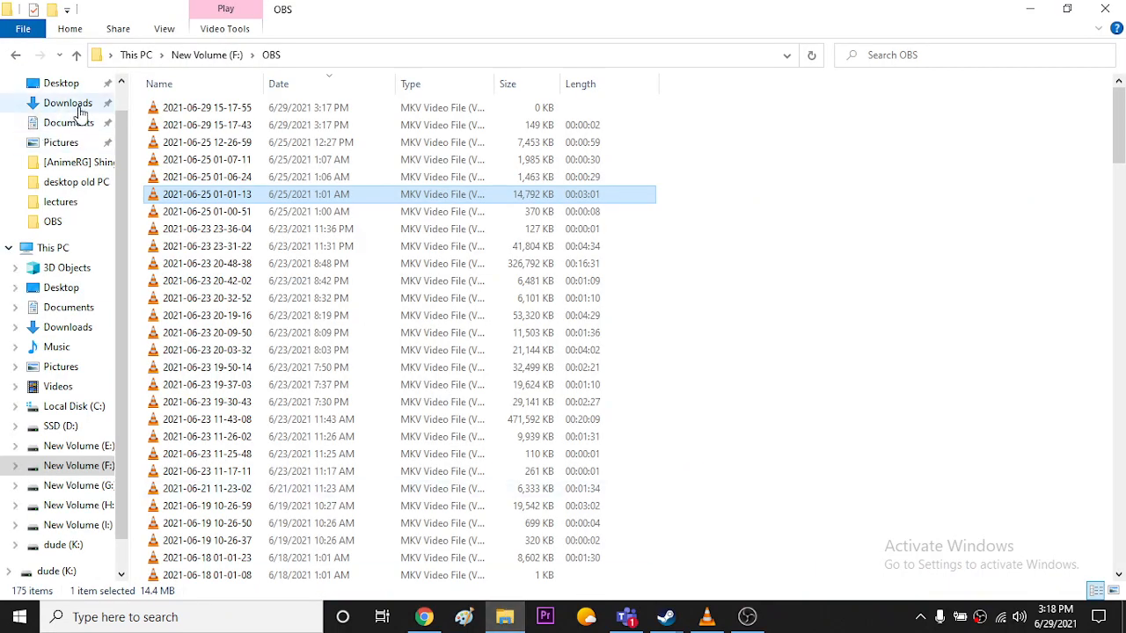
left_click(65, 102)
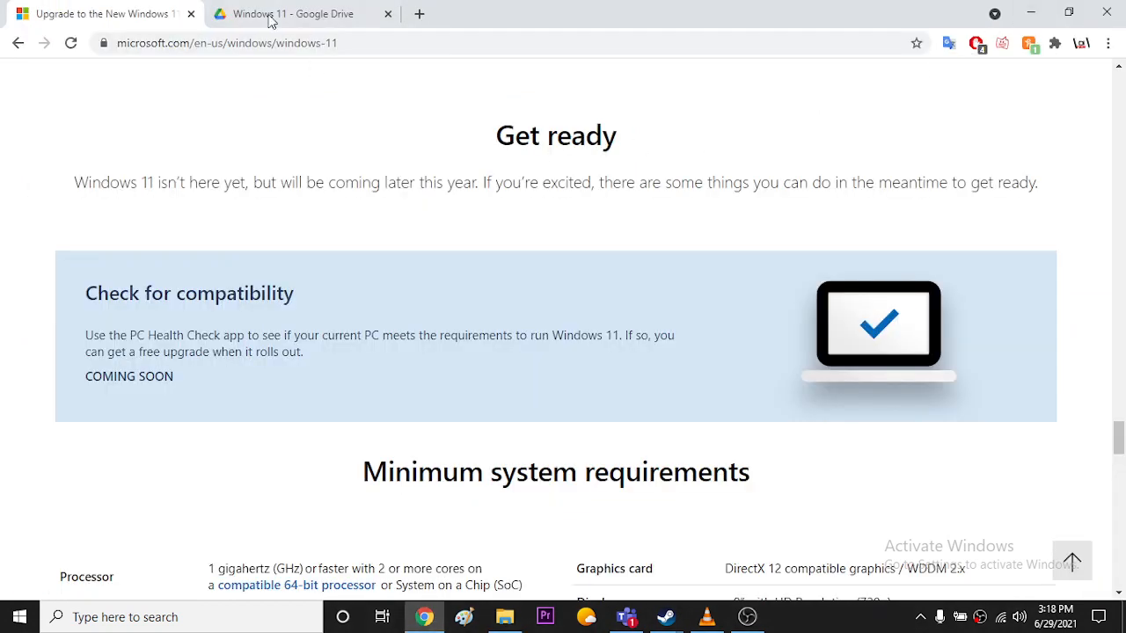
Step: Copy the viewer link for WindowsPCHealthCheckSetup.msi from Drive's Get link panel
left_click(290, 13)
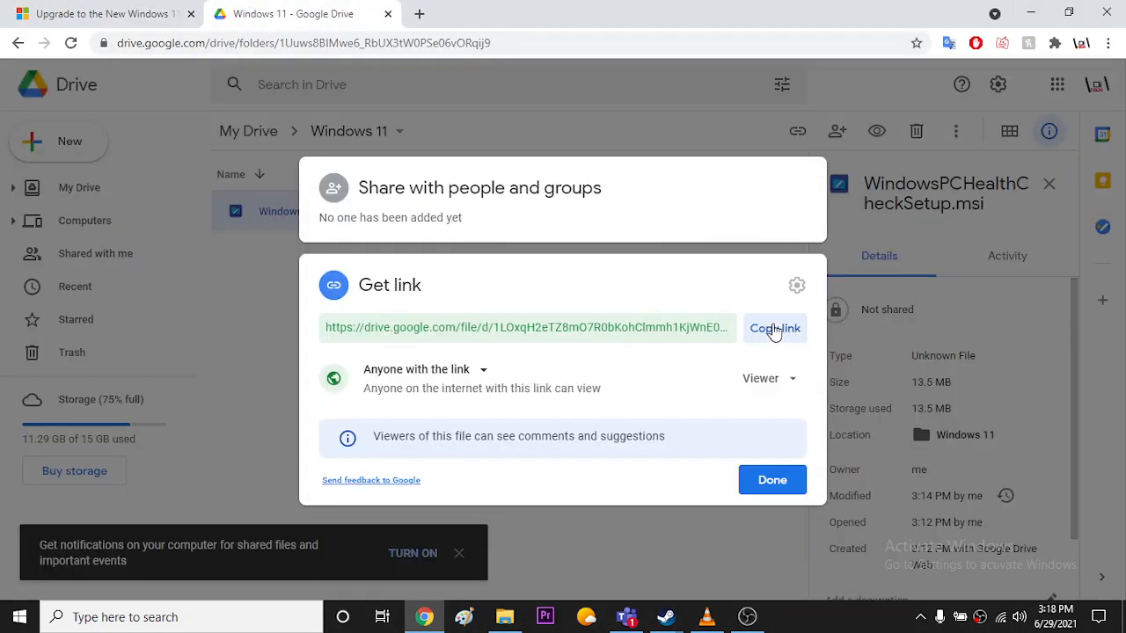
left_click(774, 327)
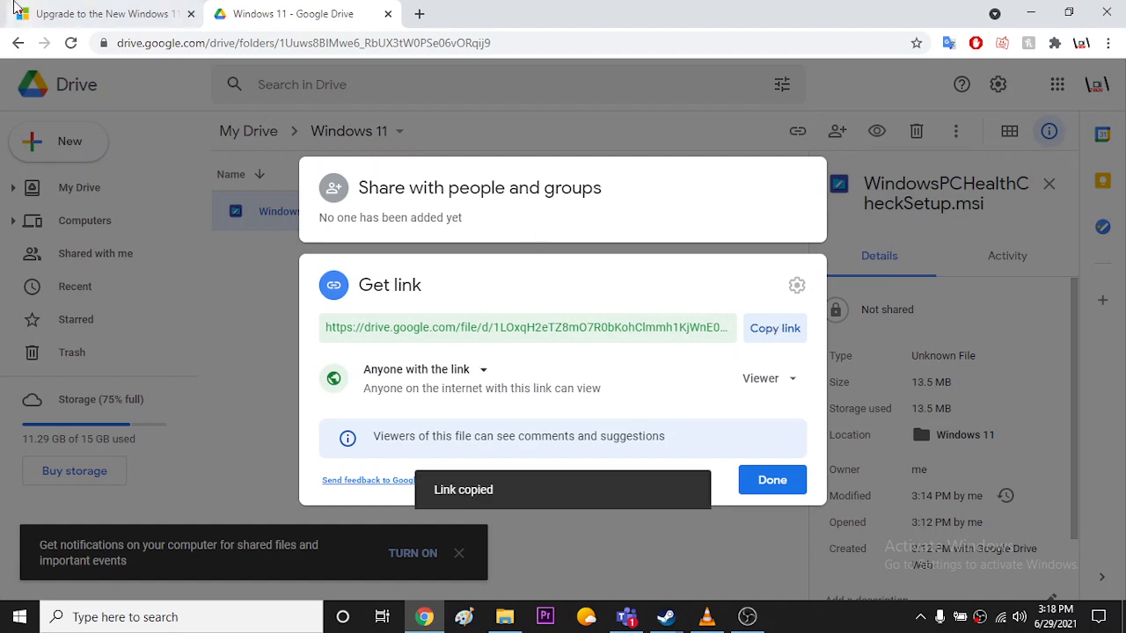
left_click(101, 13)
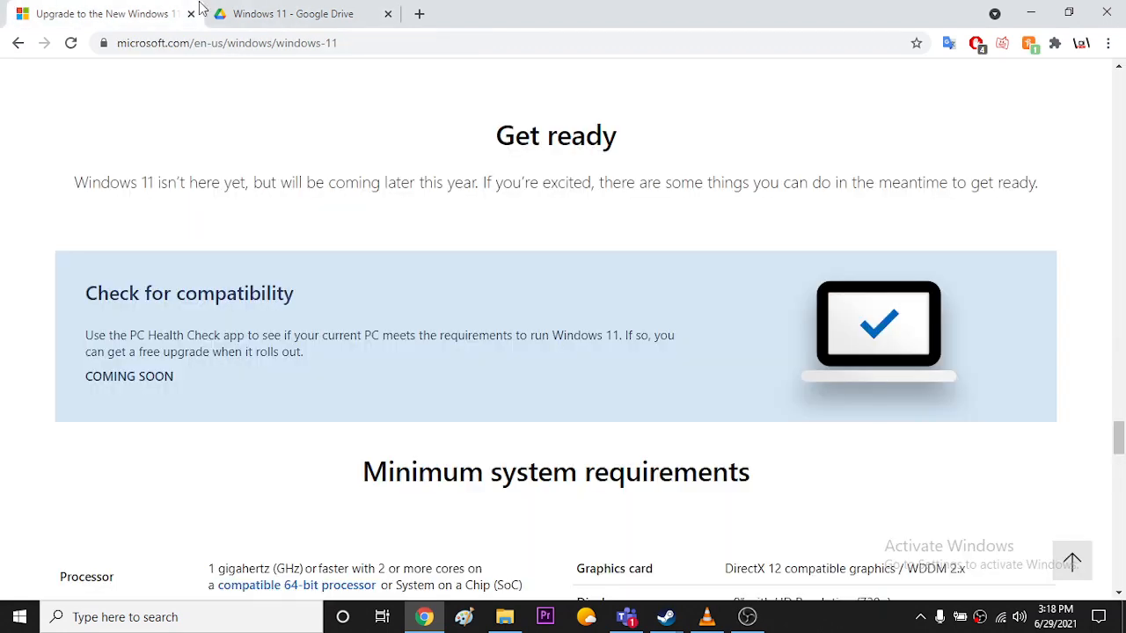
left_click(290, 13)
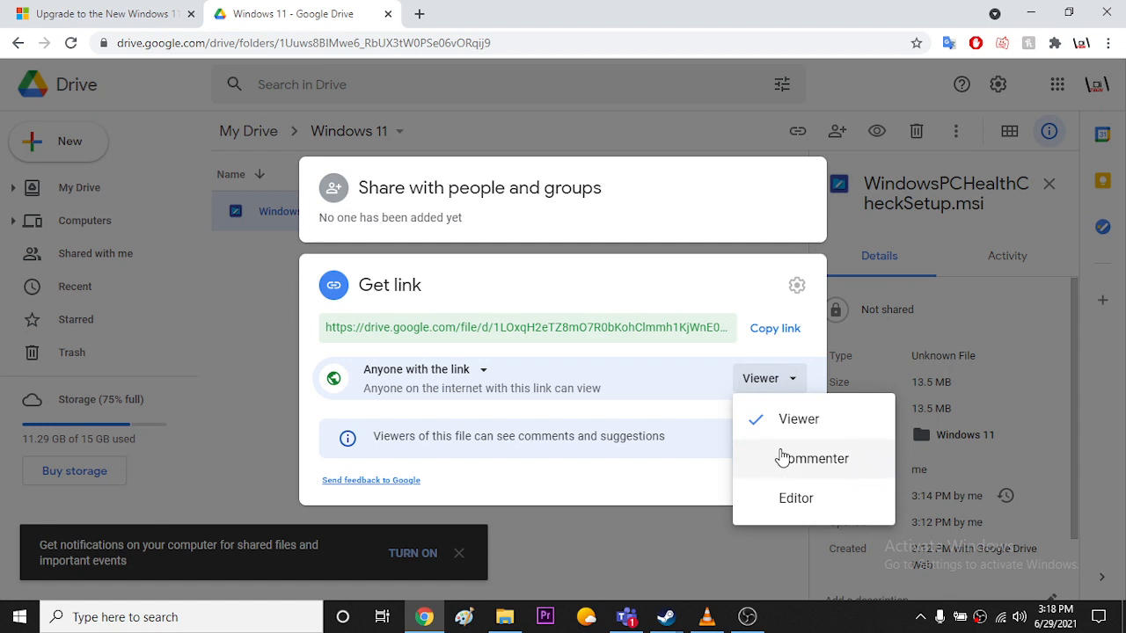
mouse_move(795, 498)
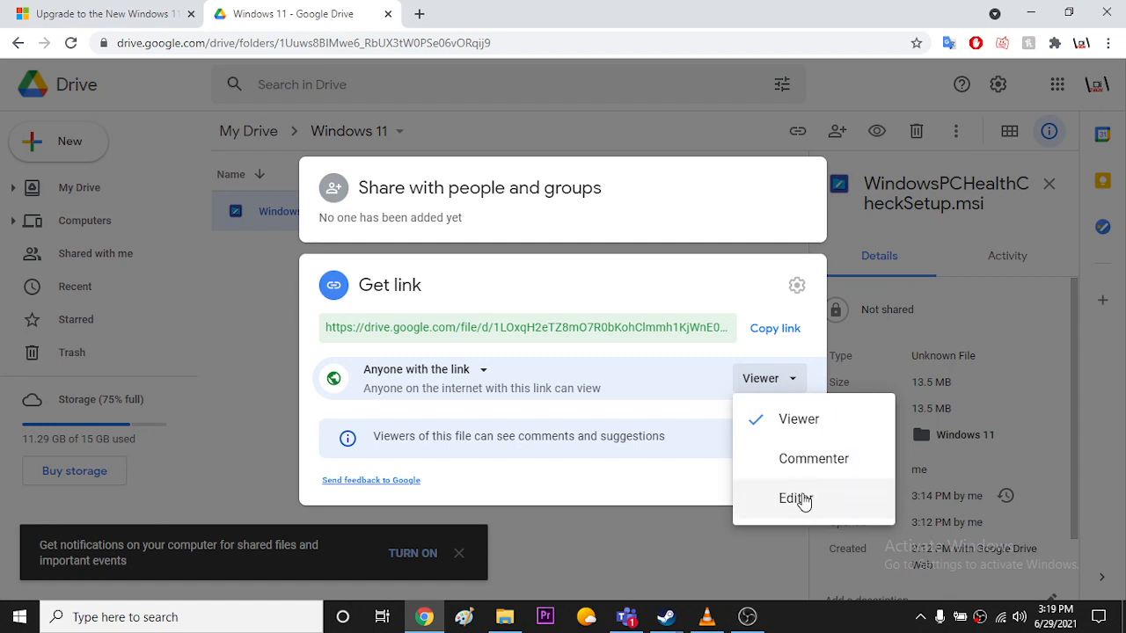
left_click(102, 13)
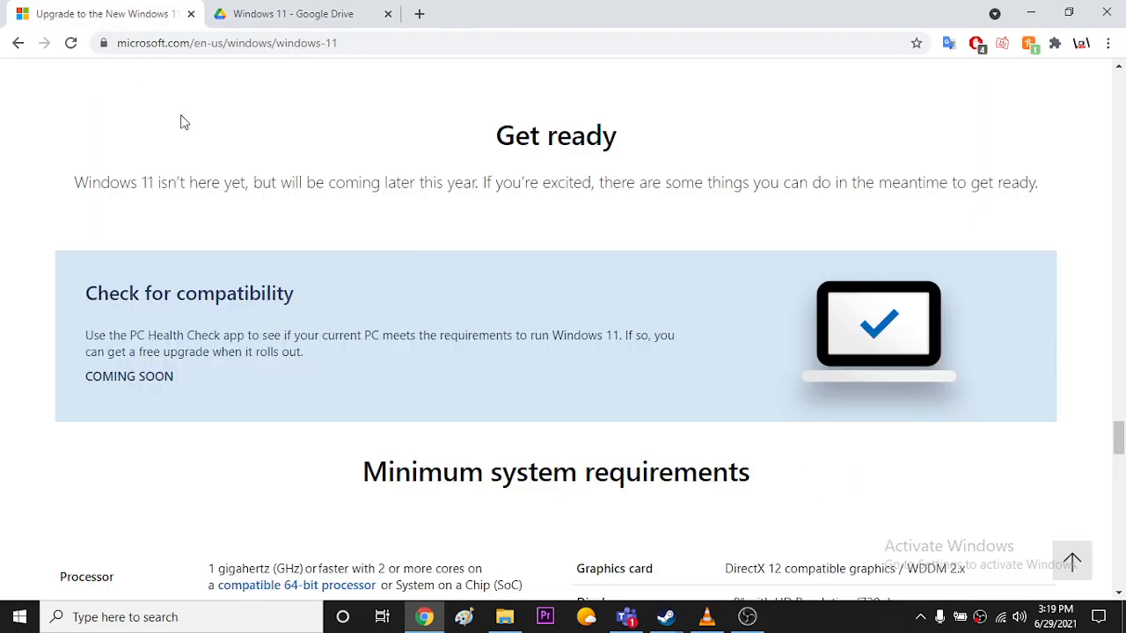